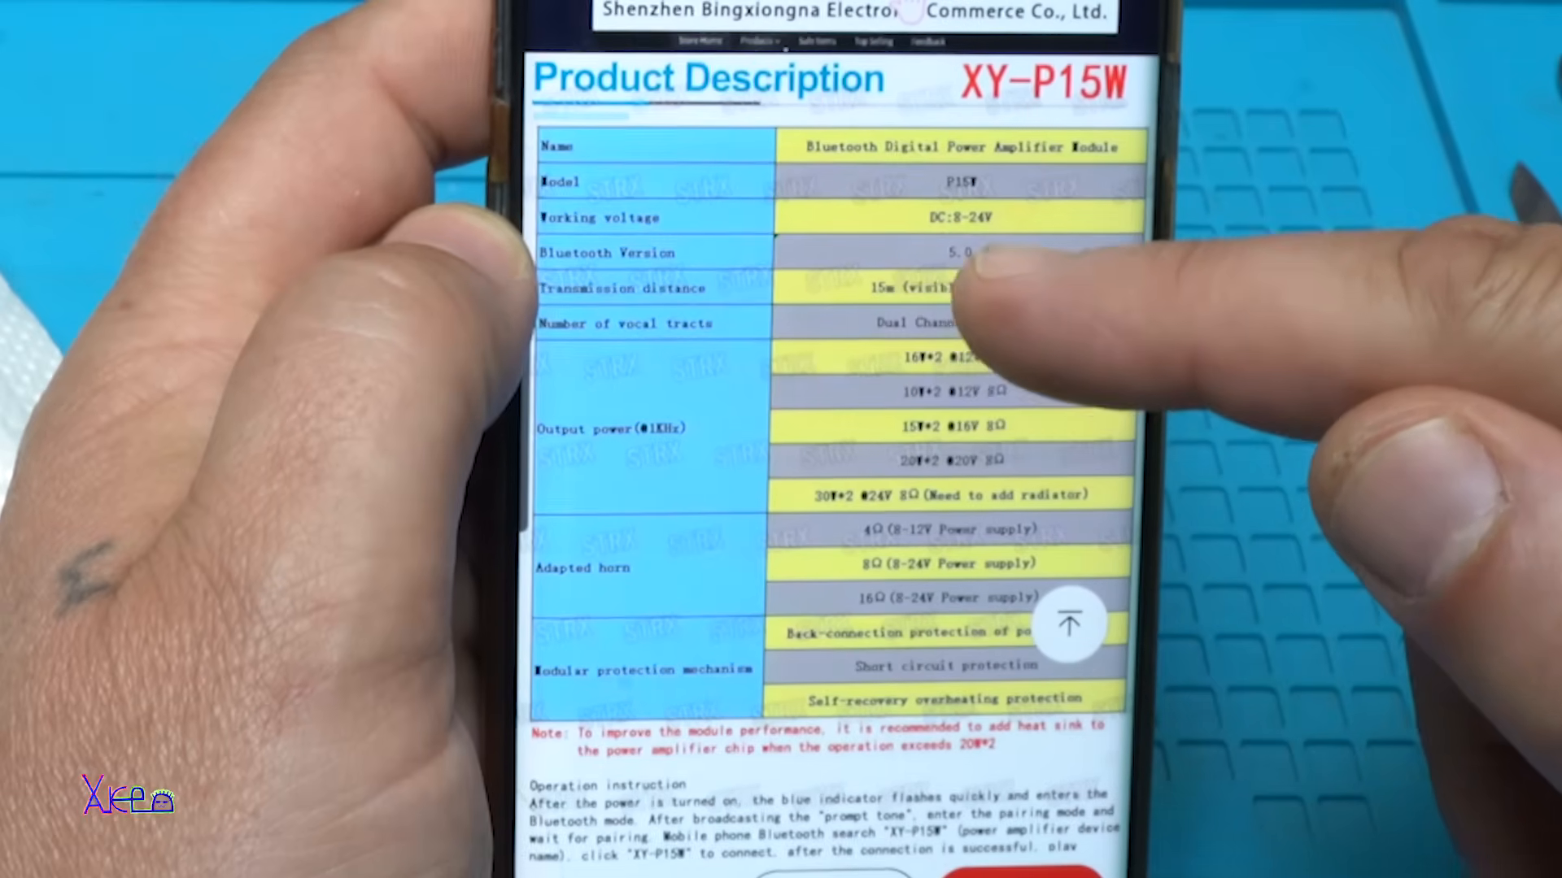
mouse_move(967, 378)
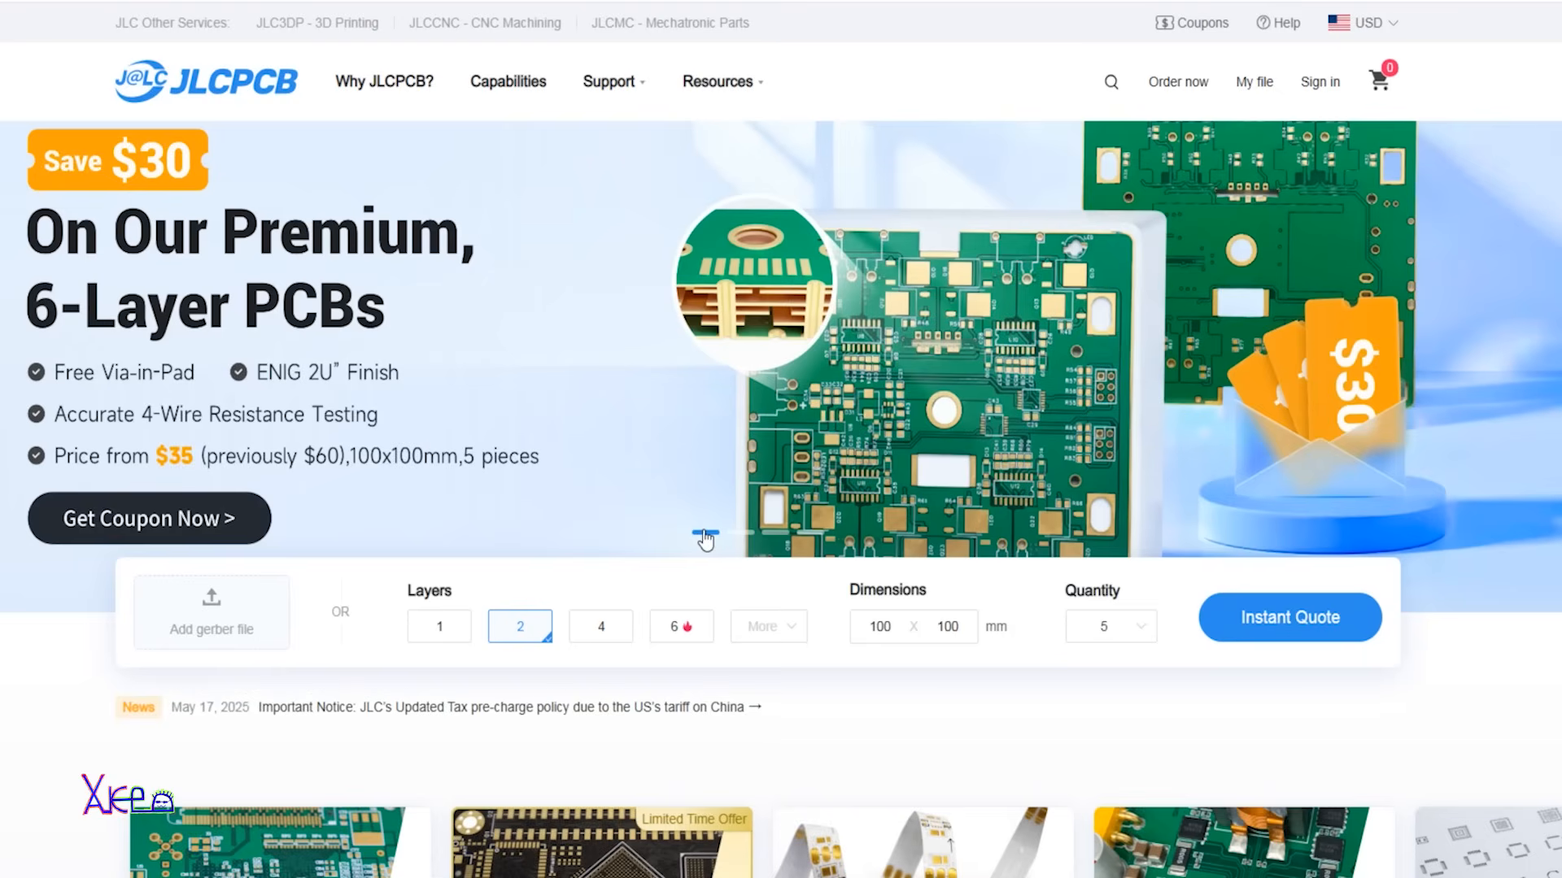
Cycle through the home-page carousel banners to the RP2350 launch, then scroll down
left_click(739, 532)
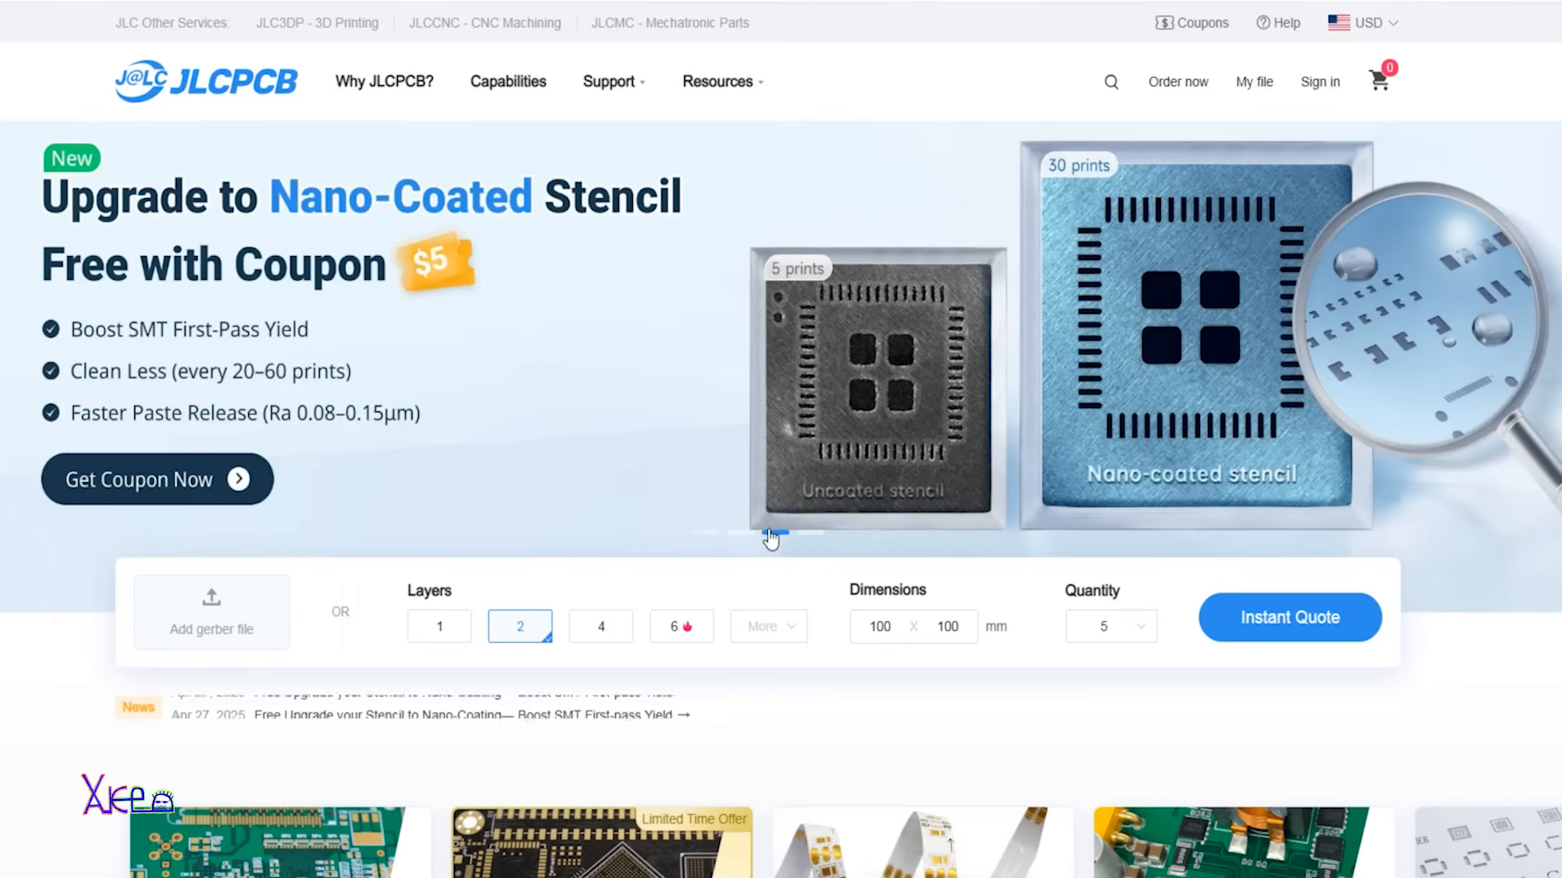
left_click(807, 533)
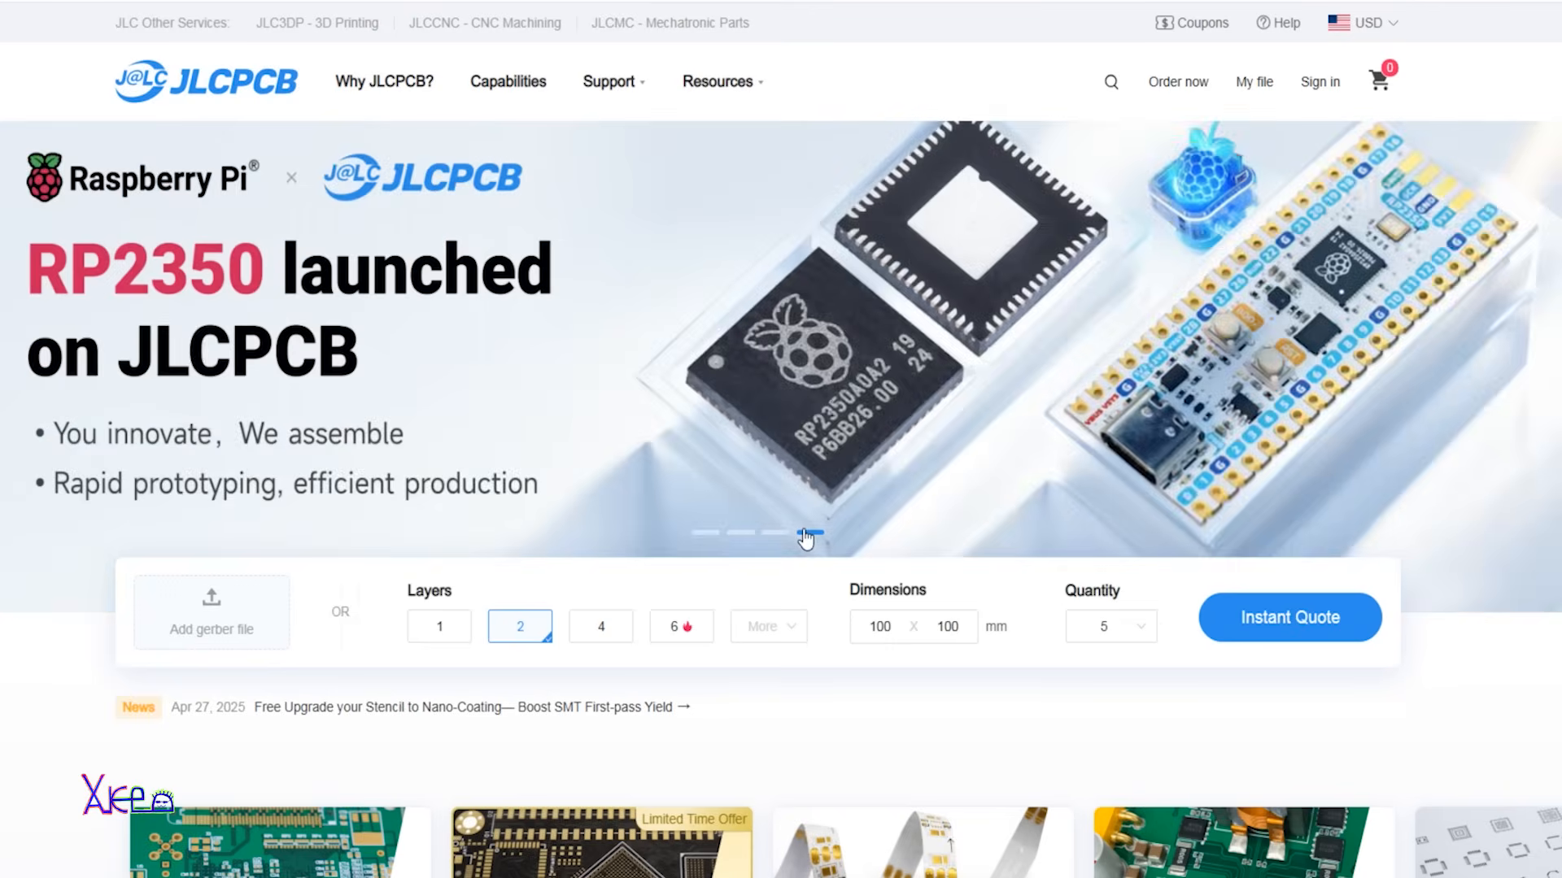
scroll("down", 3)
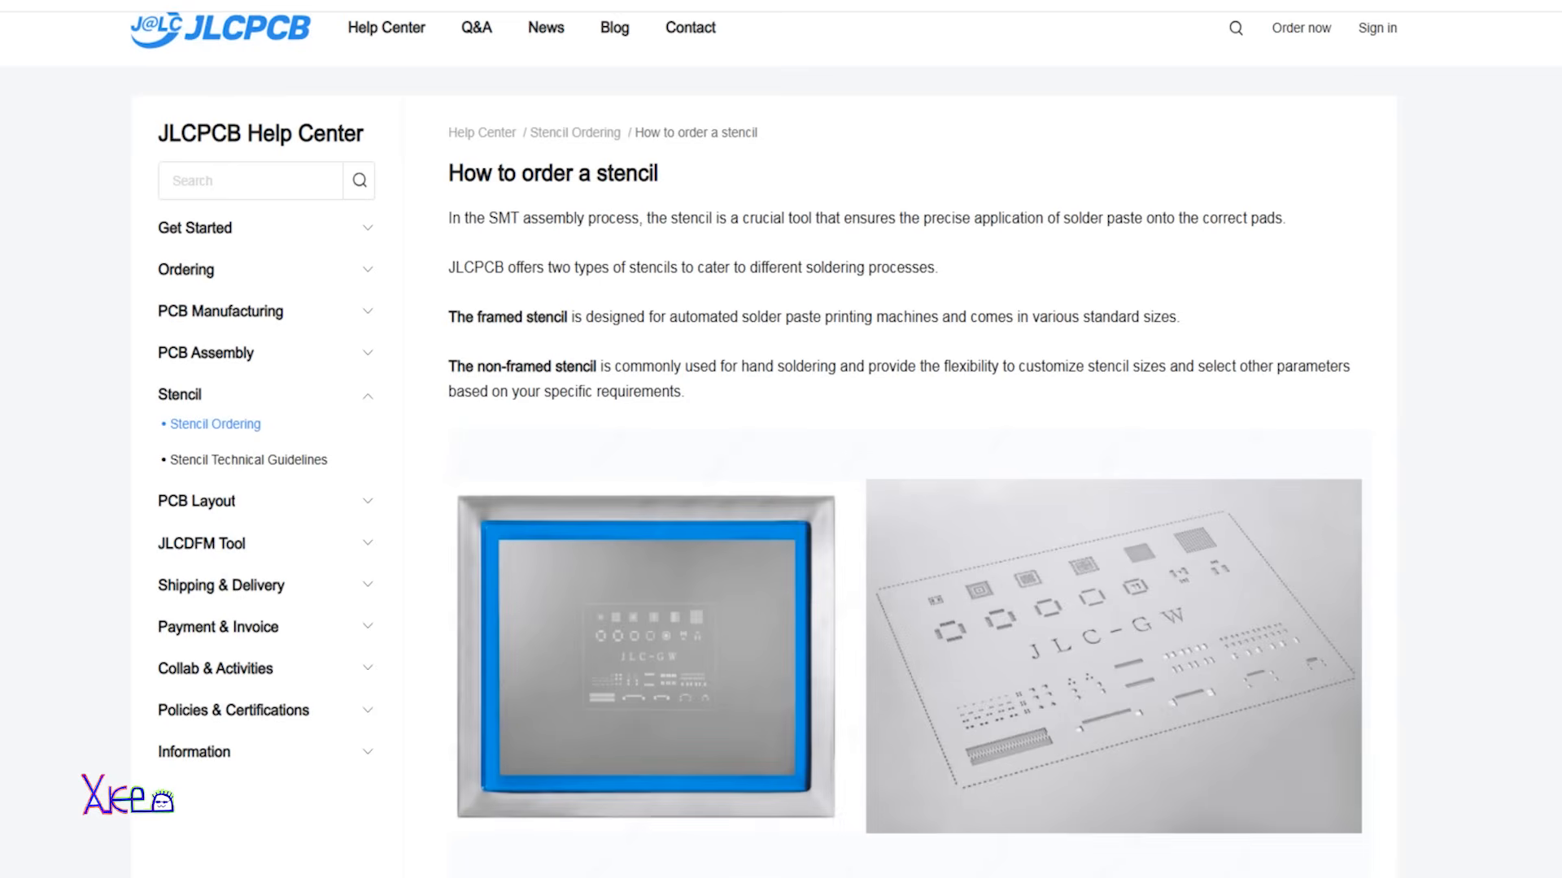
Scroll through the stencil guide's framed and non-framed stencil ordering options
scroll("down", 3)
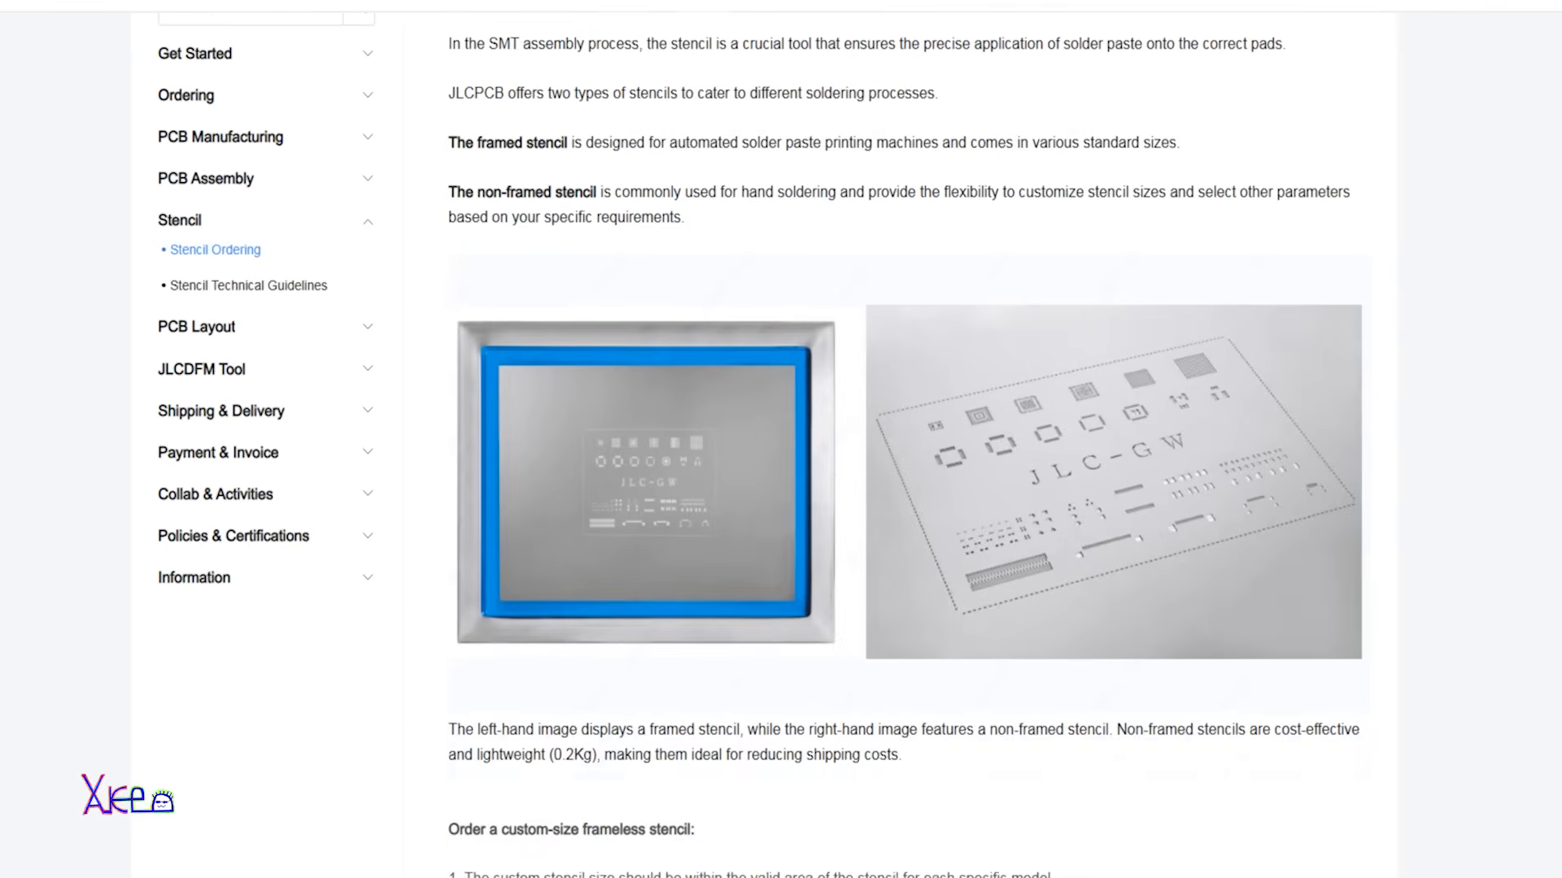
scroll("down", 3)
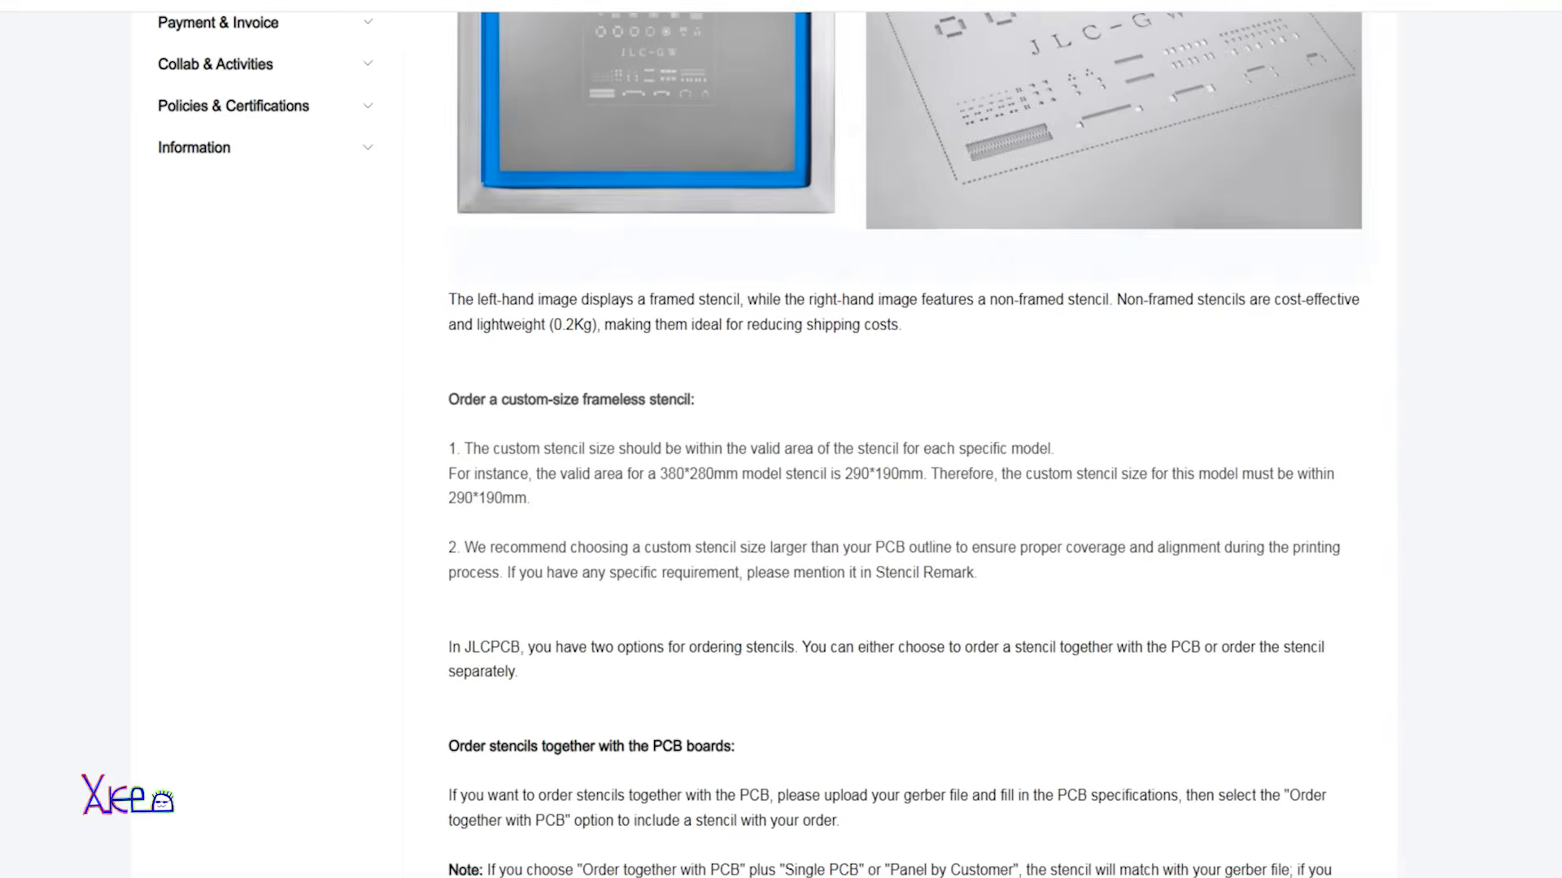
scroll("down", 3)
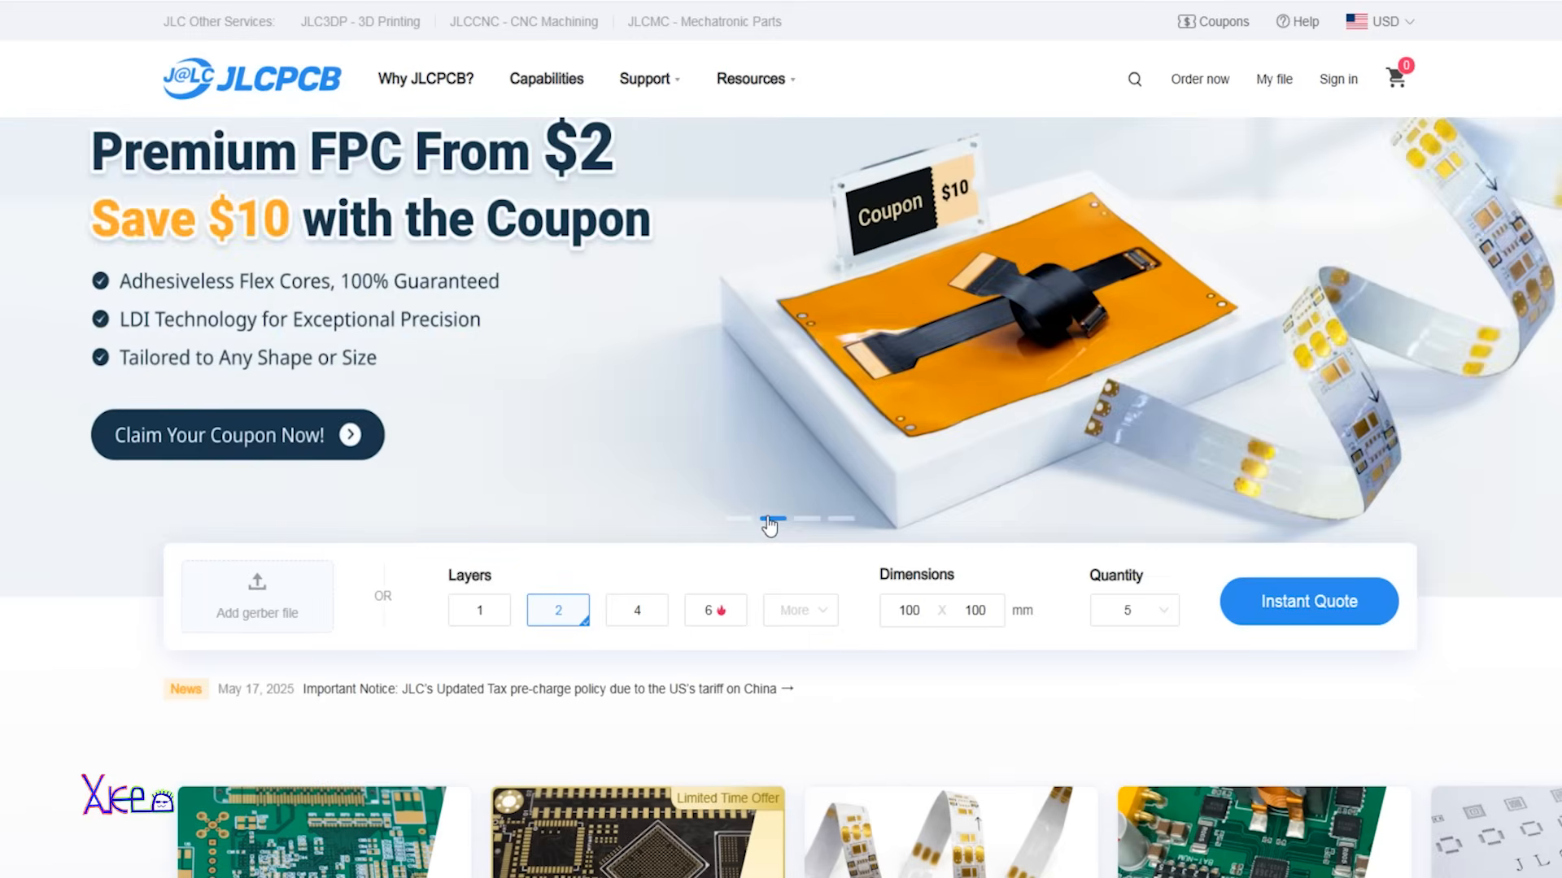
Flip the home-page carousel through the nano-coated stencil and RP2350 launch banners
left_click(797, 518)
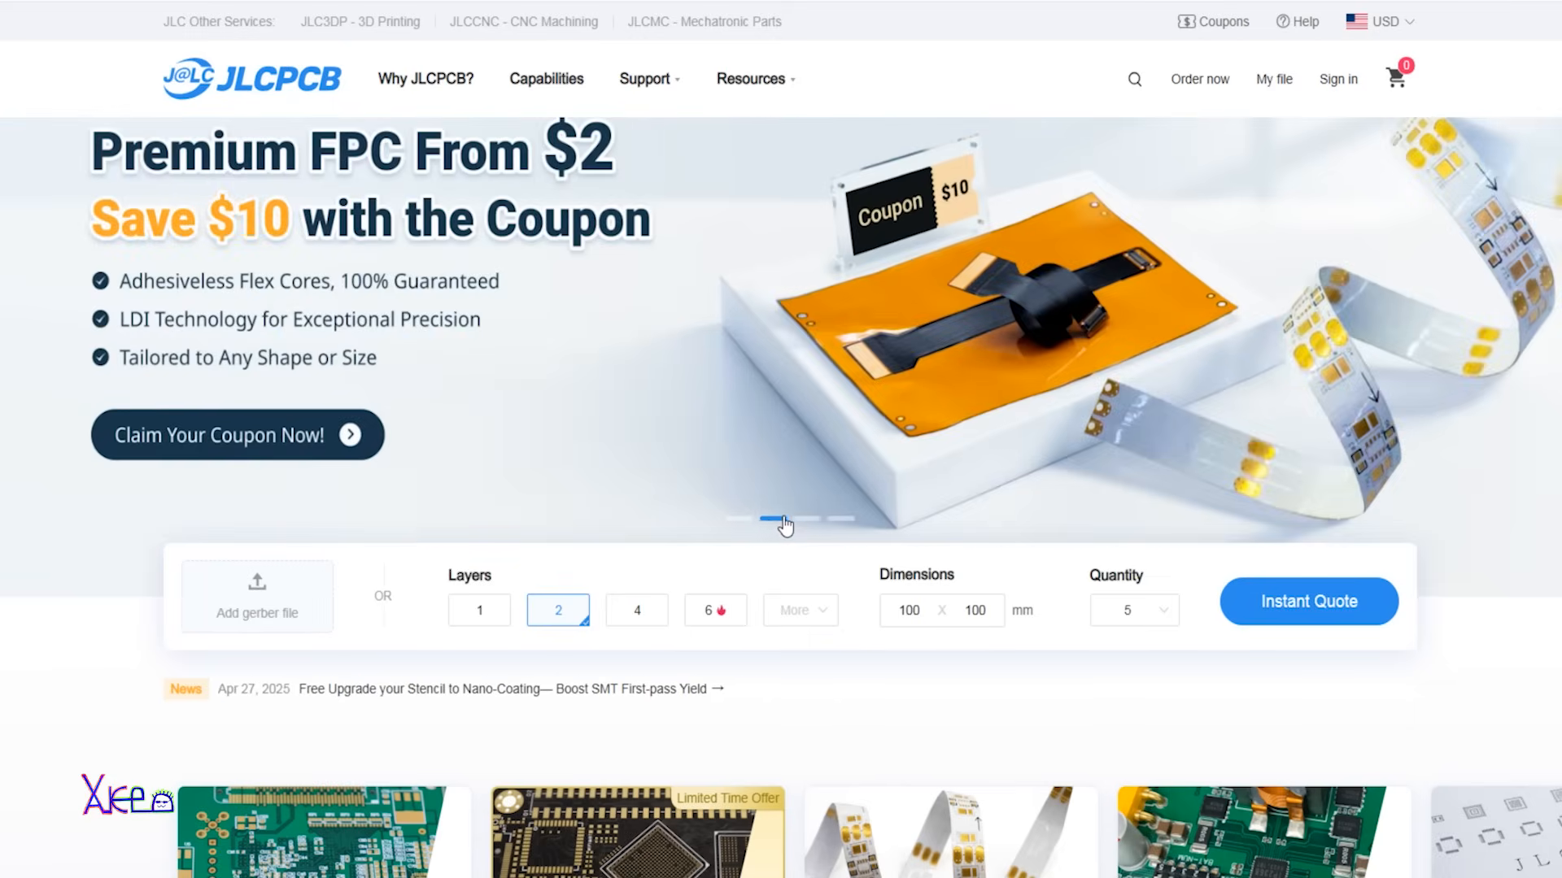
left_click(805, 518)
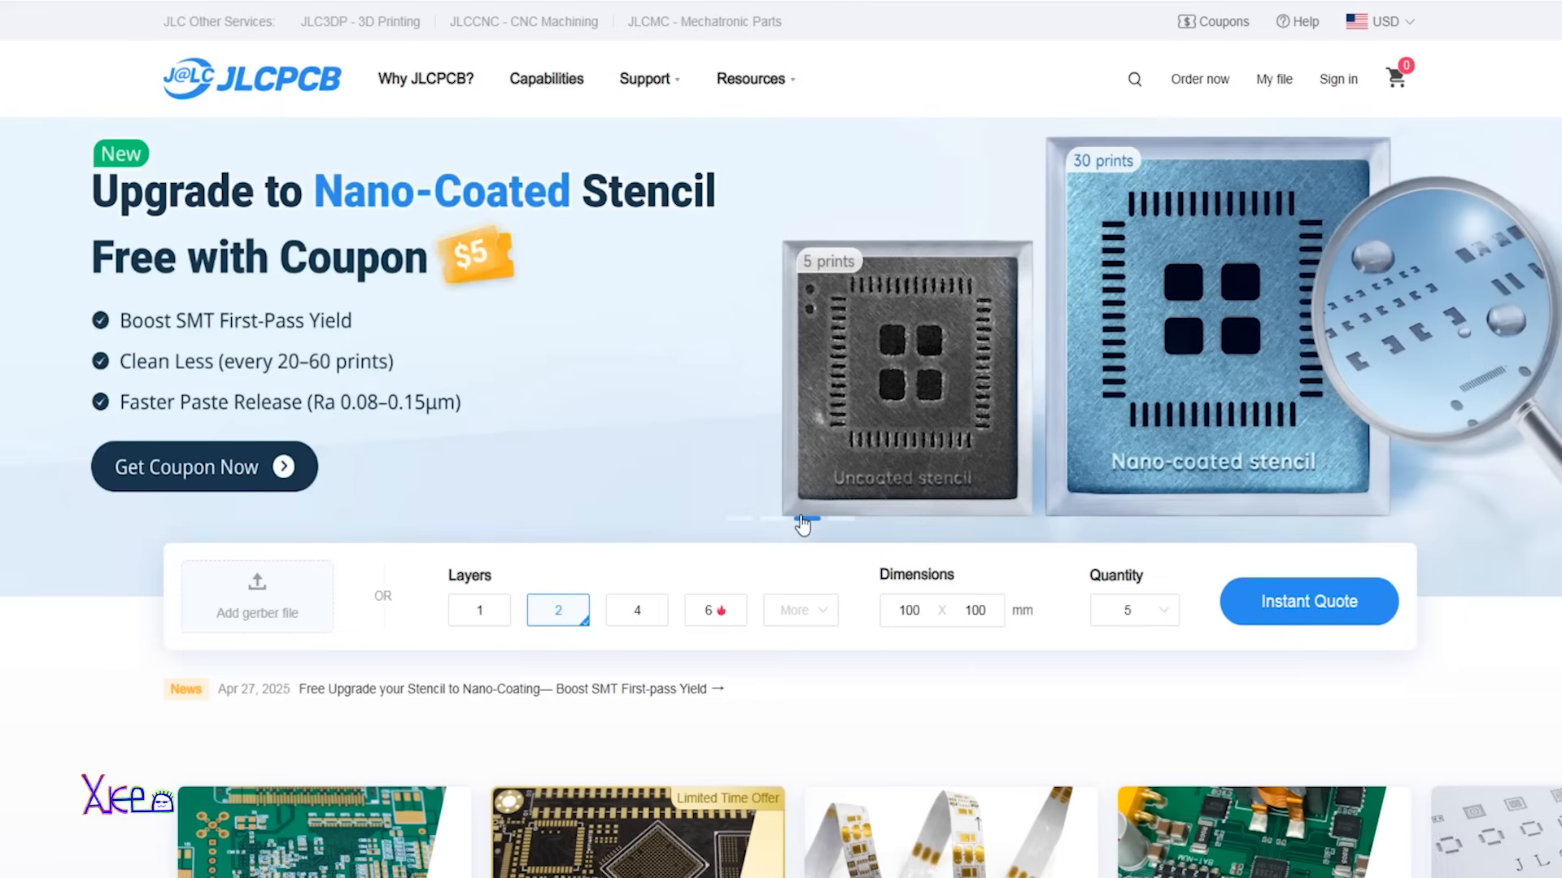
left_click(832, 519)
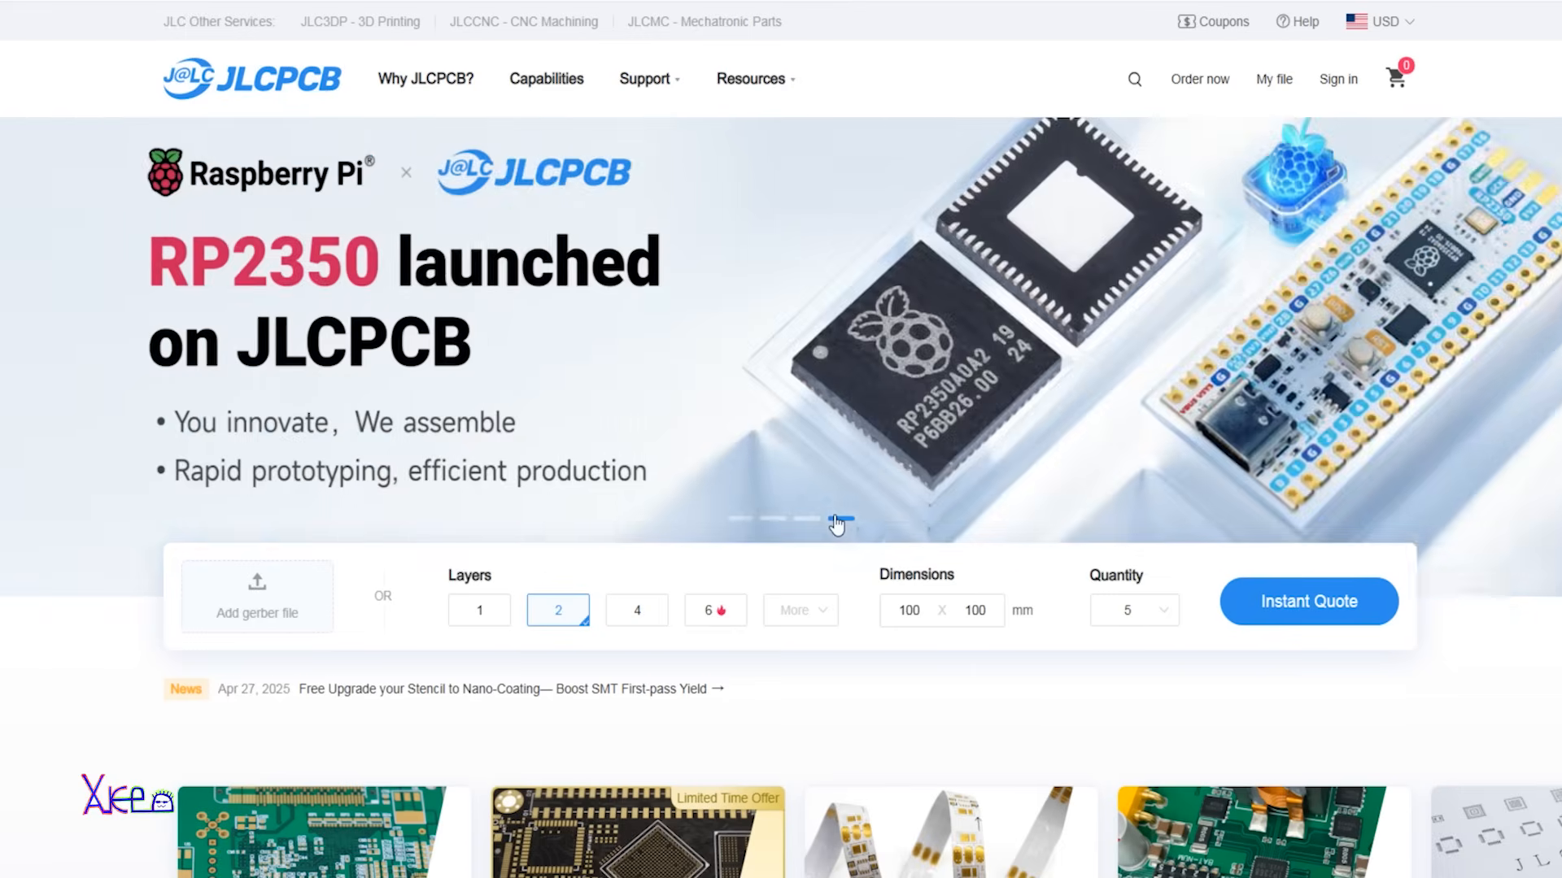
Start an instant quote, upload the RP2040 LED WS2812D Gerber, and enable PCB Assembly
left_click(1308, 602)
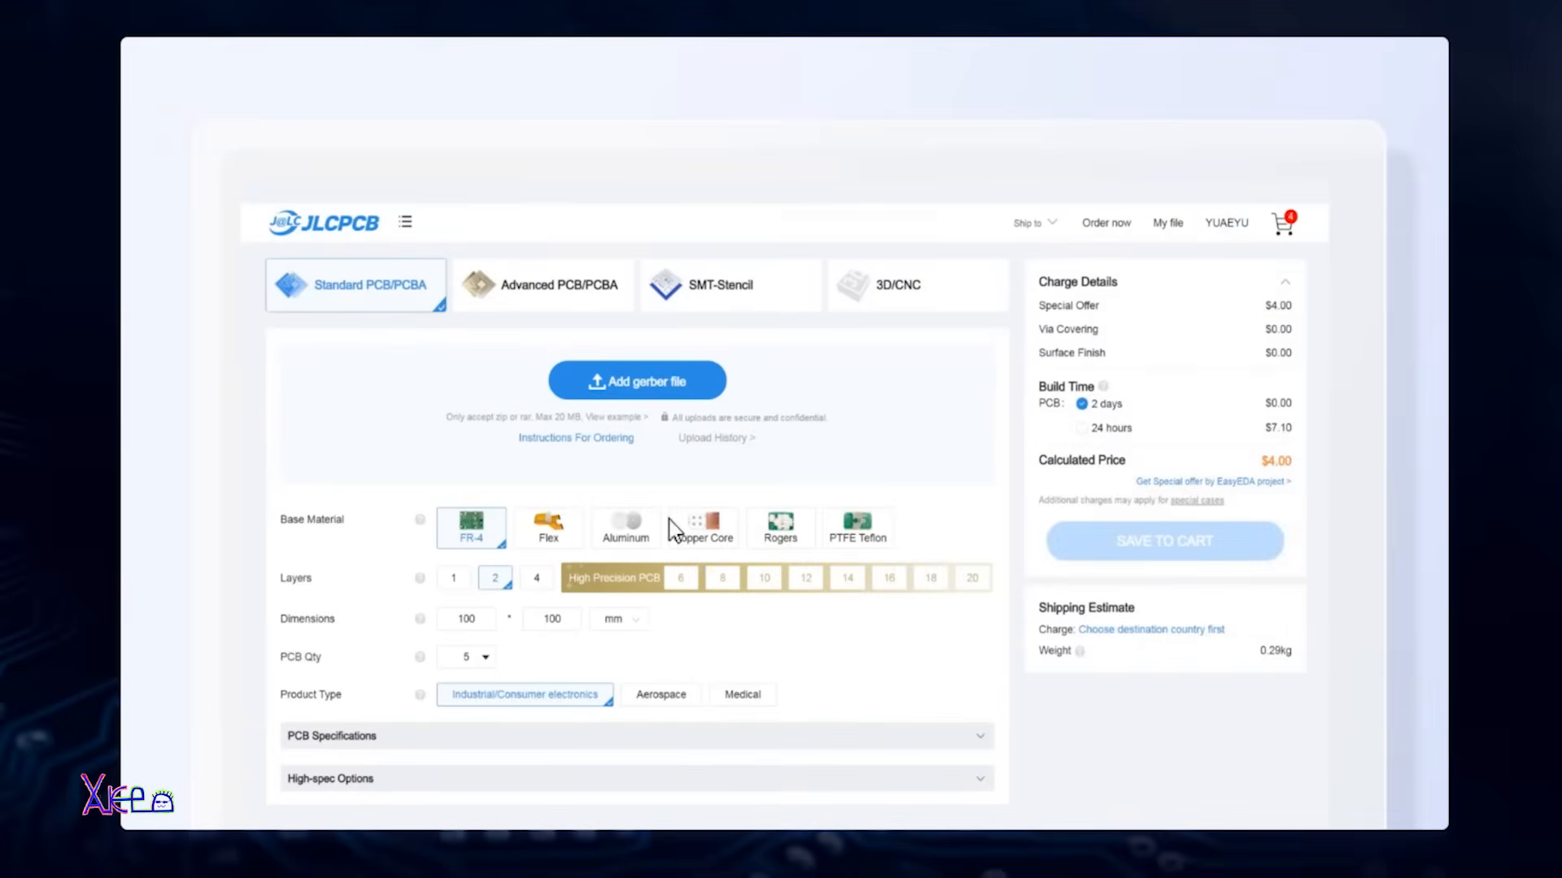
left_click(637, 381)
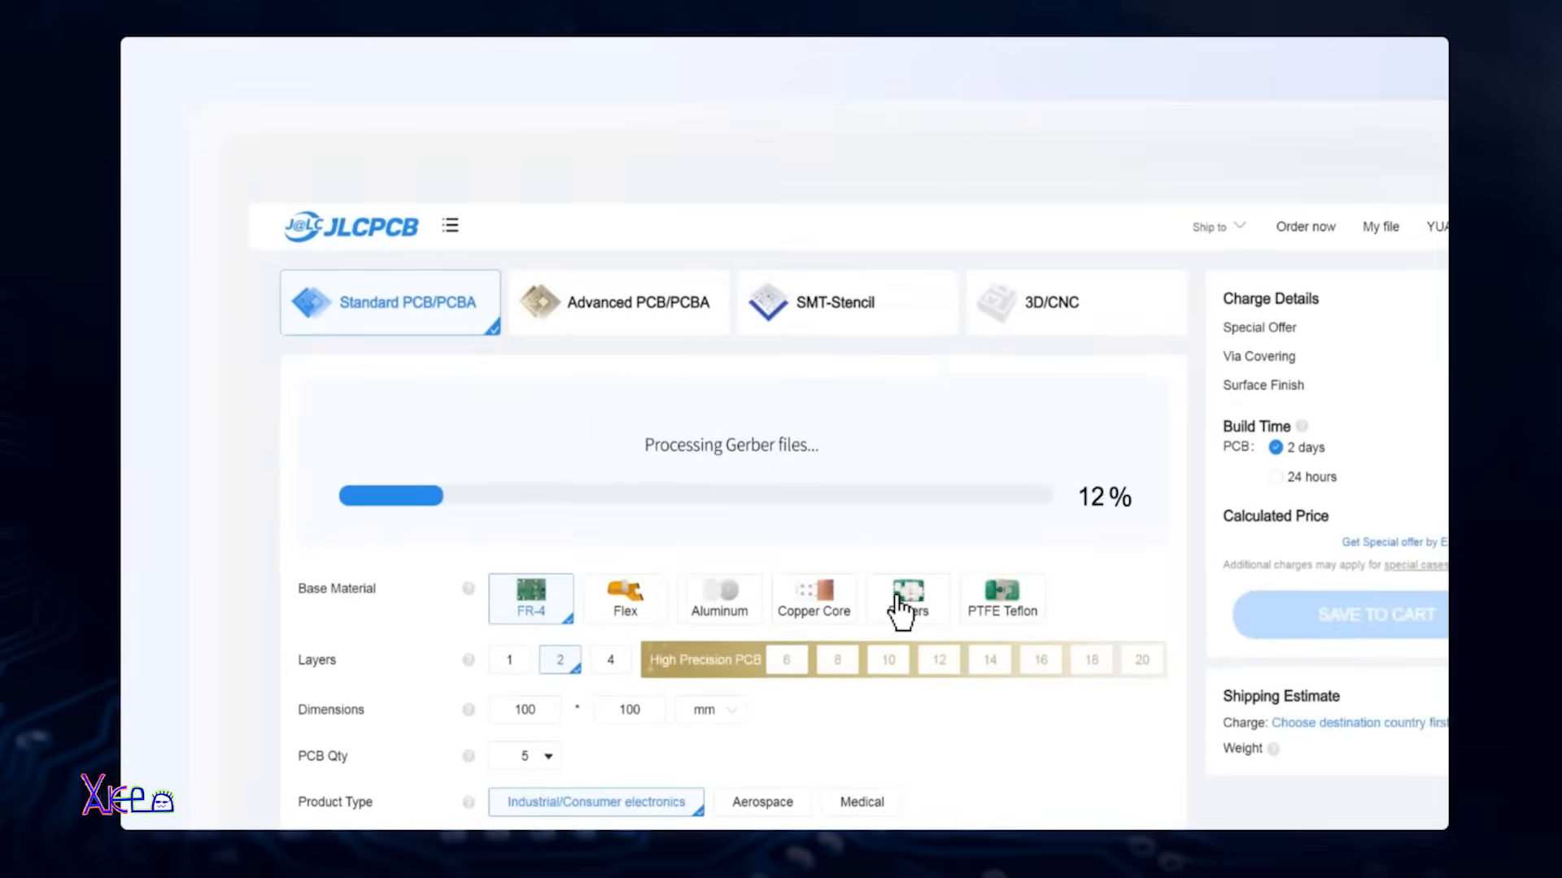
scroll("down", 3)
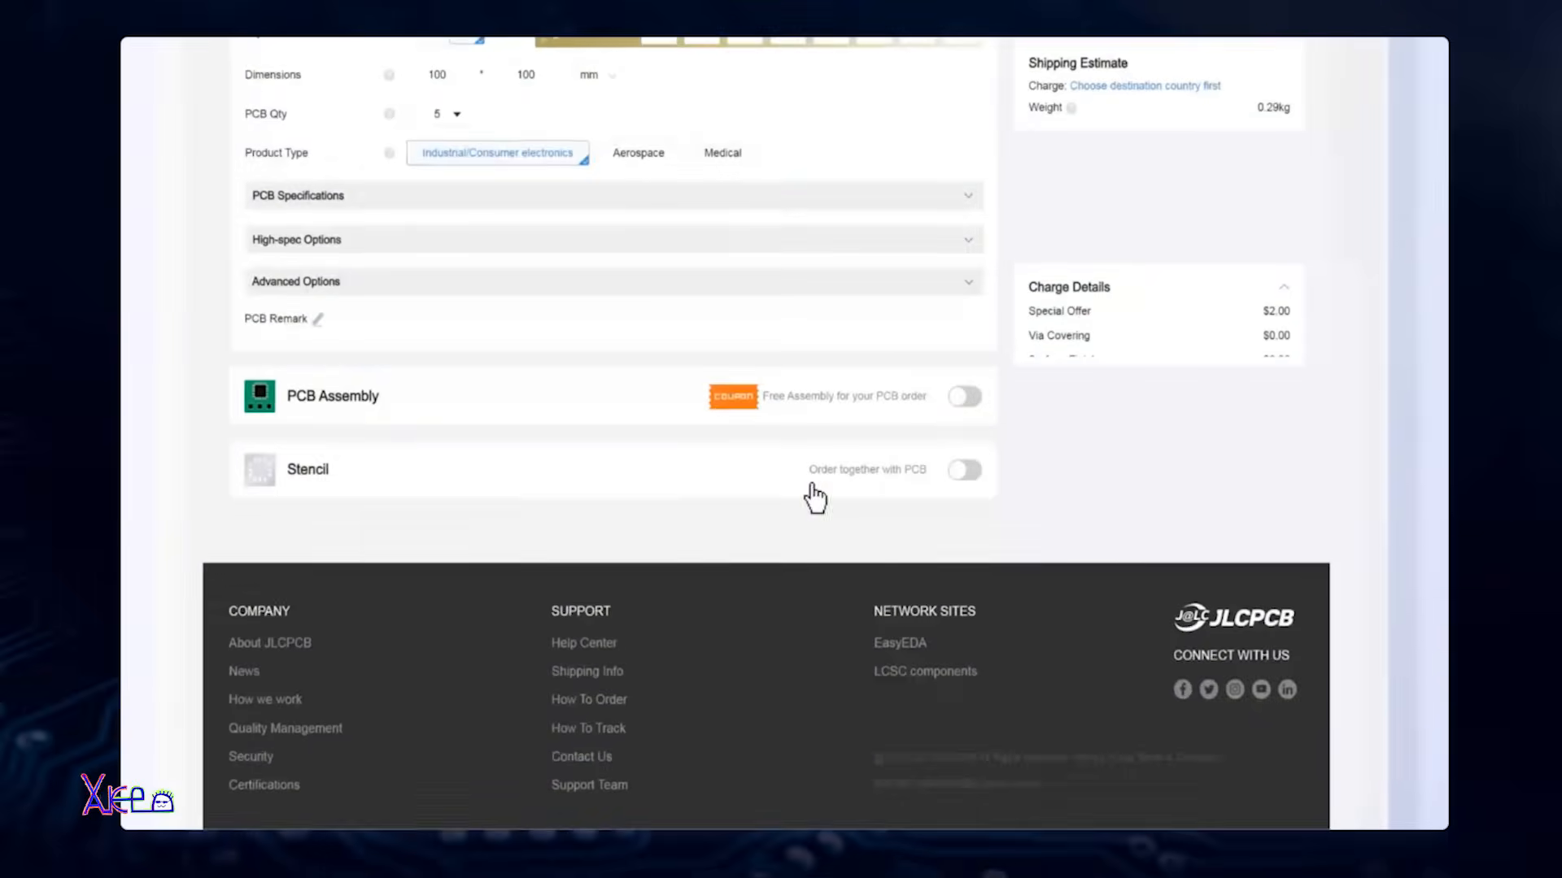
left_click(962, 396)
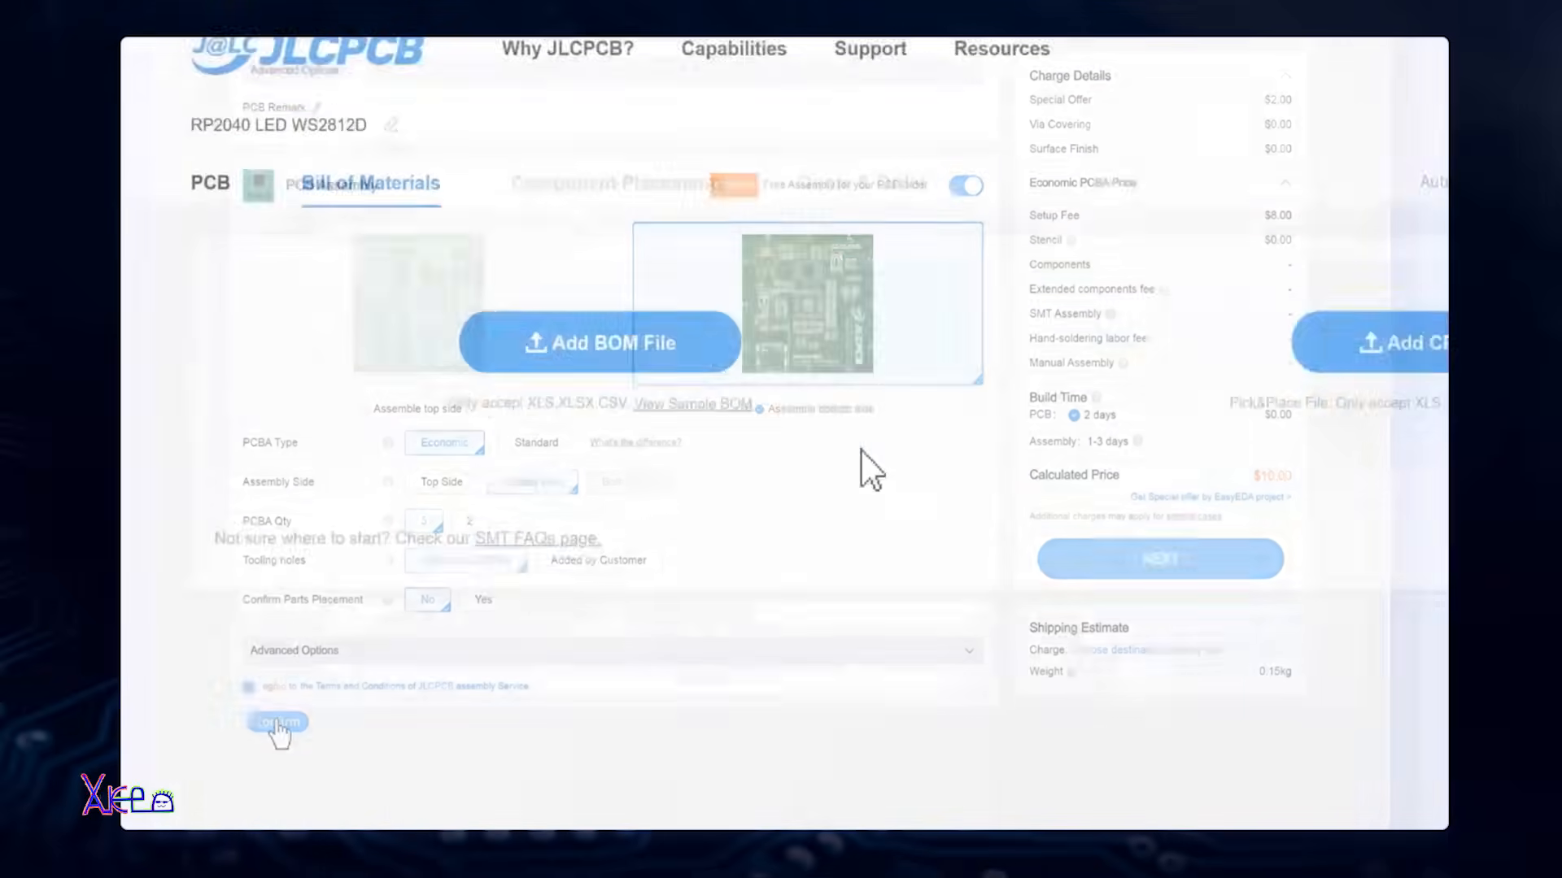